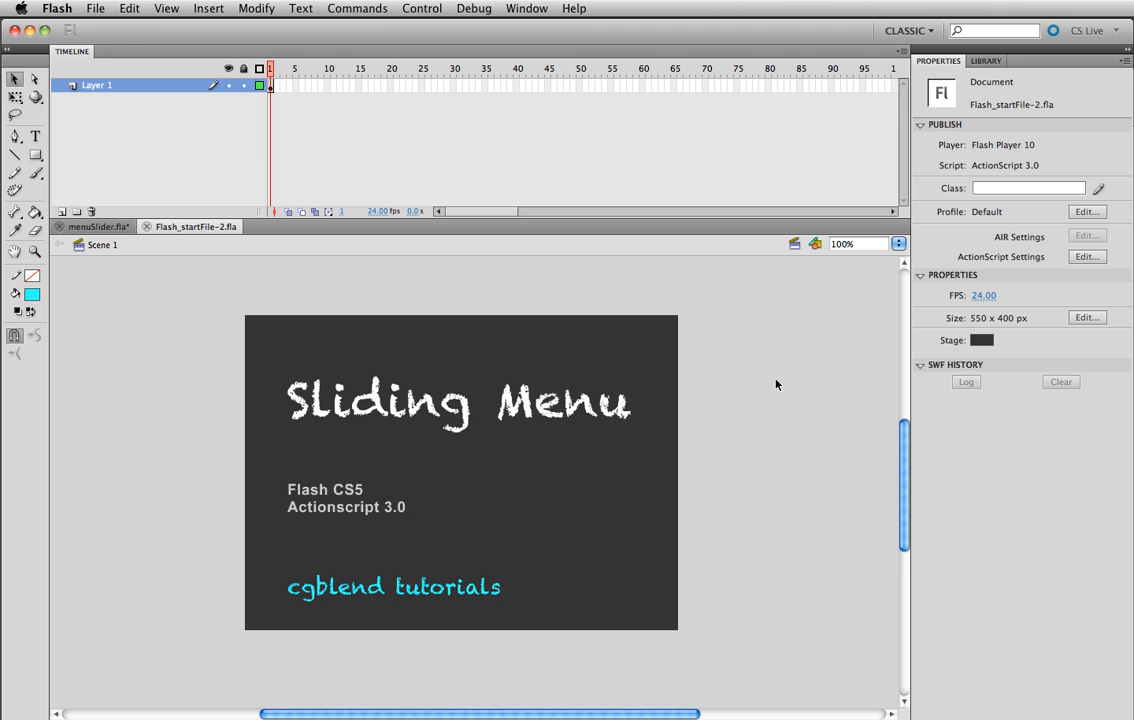
mouse_move(236, 316)
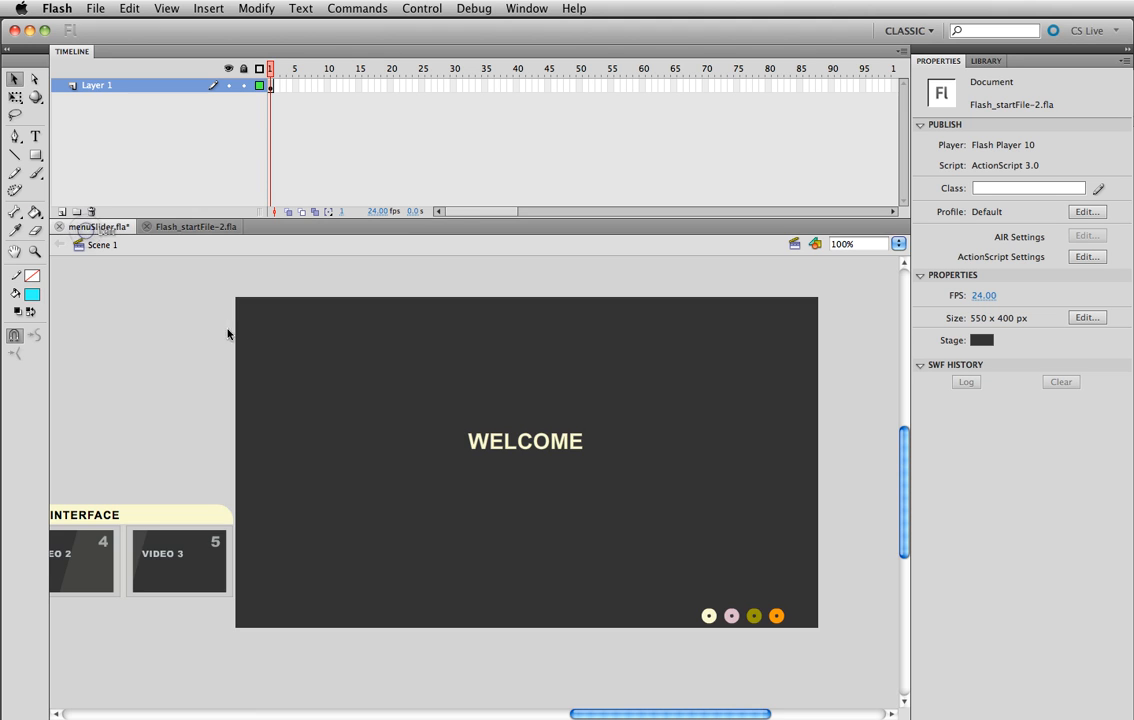
click(420, 8)
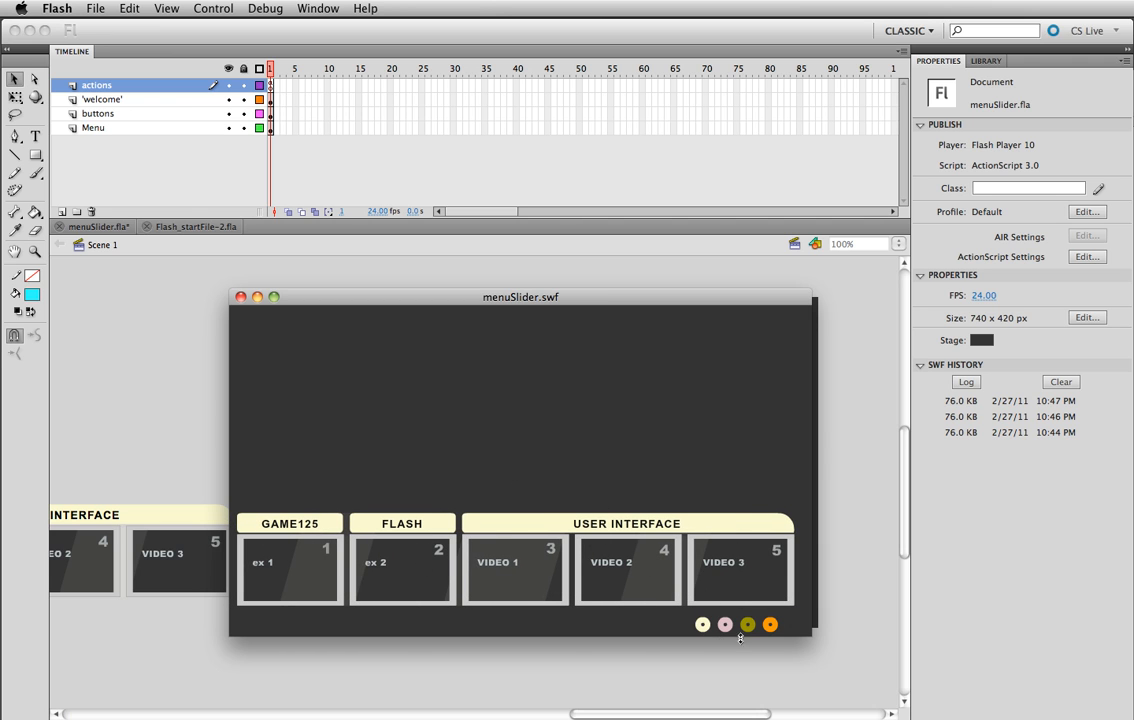
click(748, 624)
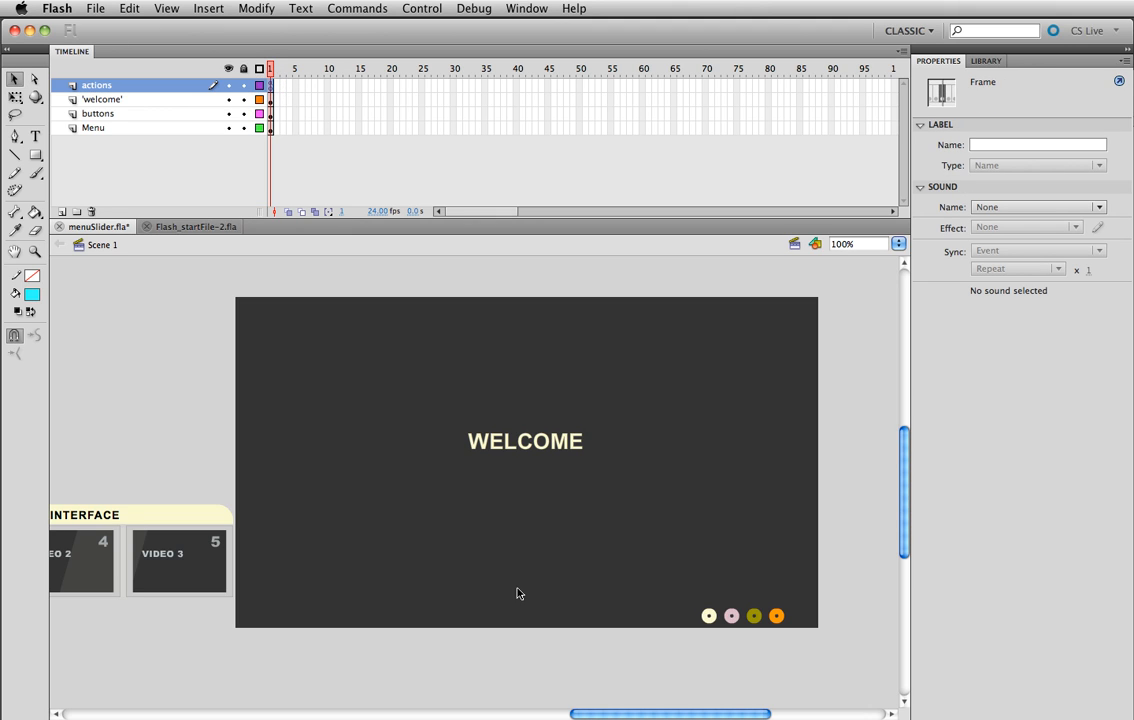
mouse_move(316, 442)
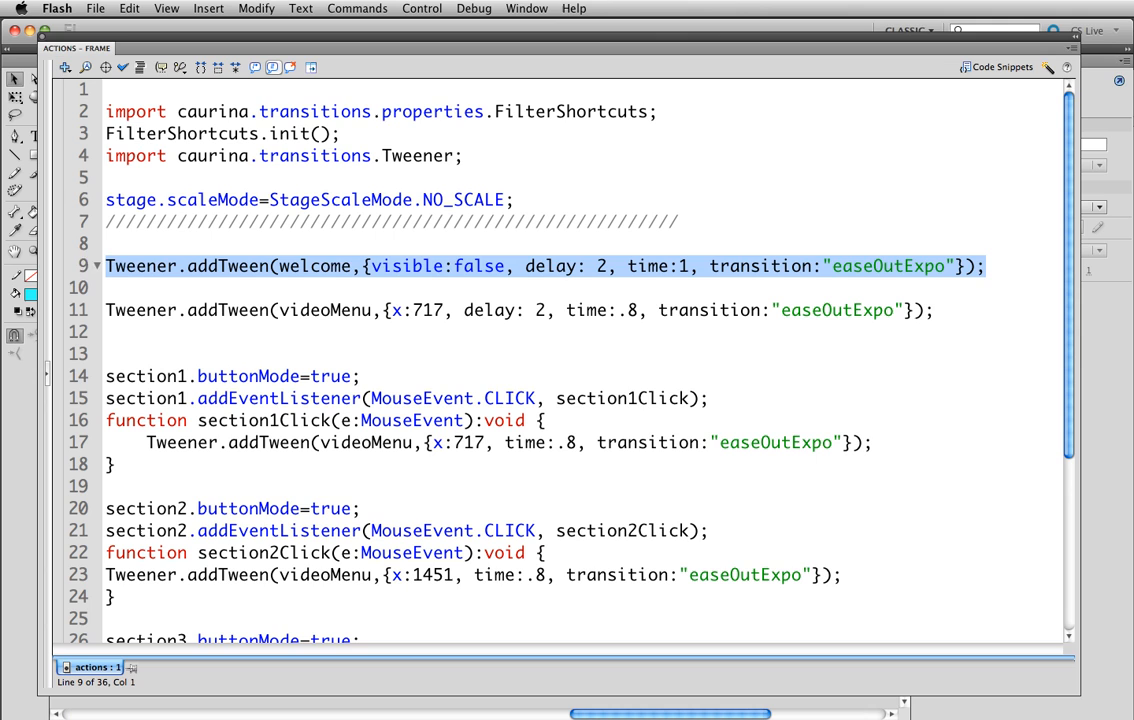
double_click(316, 266)
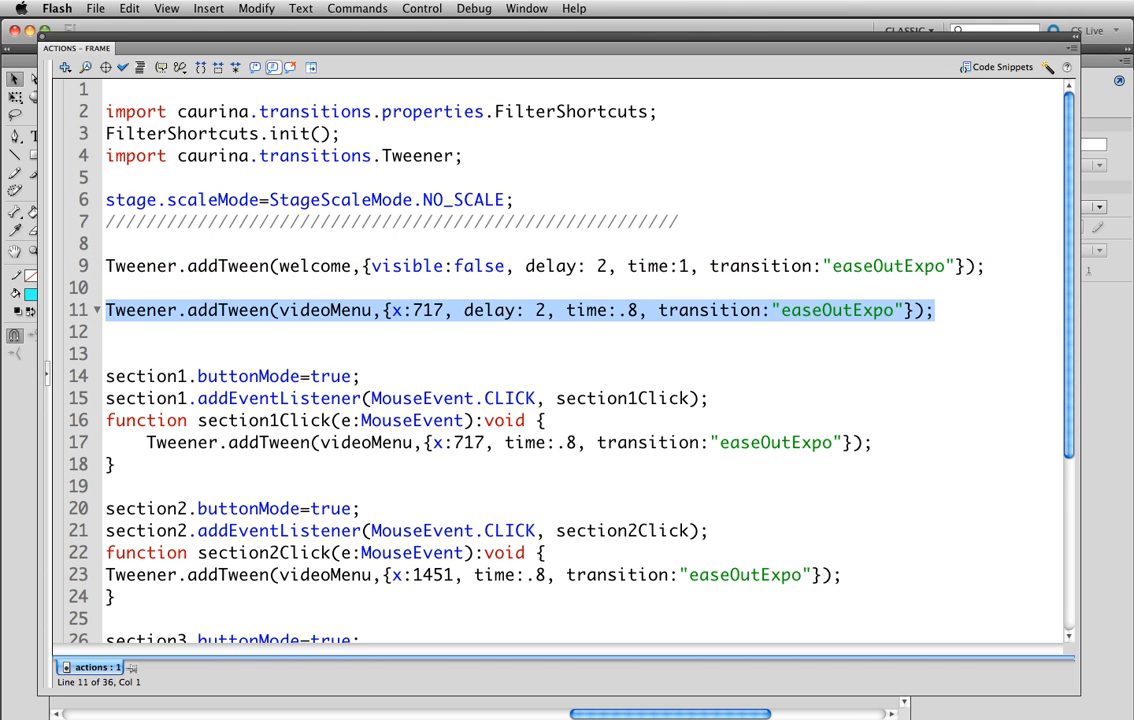
double_click(324, 310)
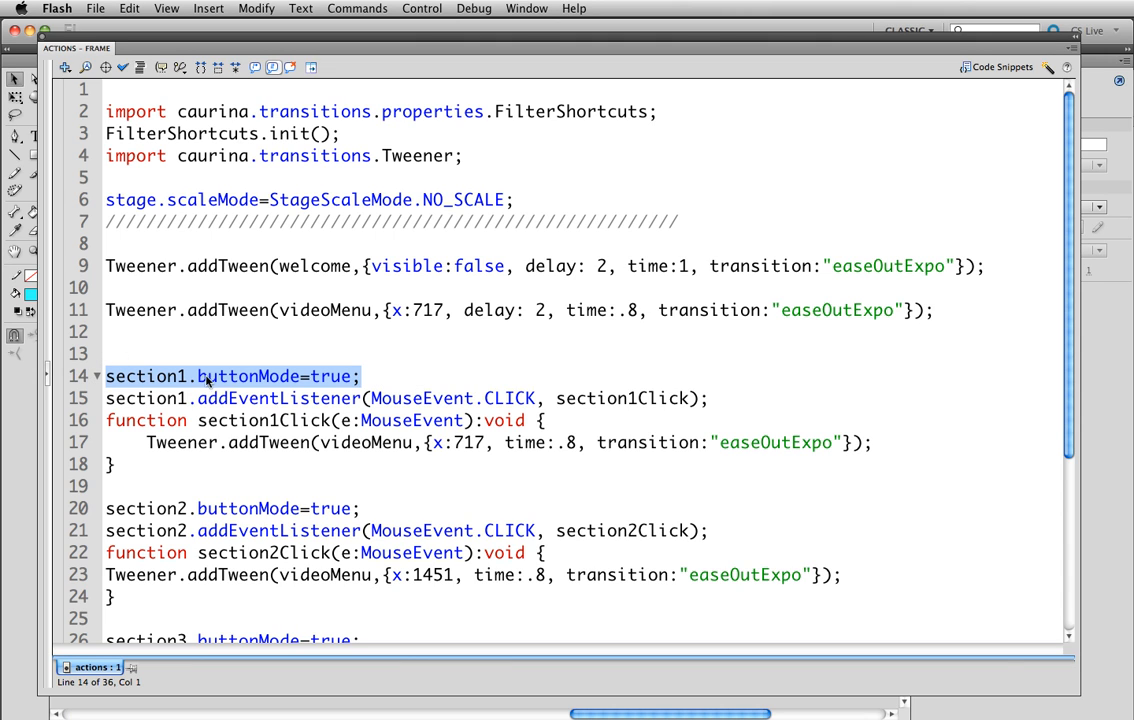
mouse_move(250, 376)
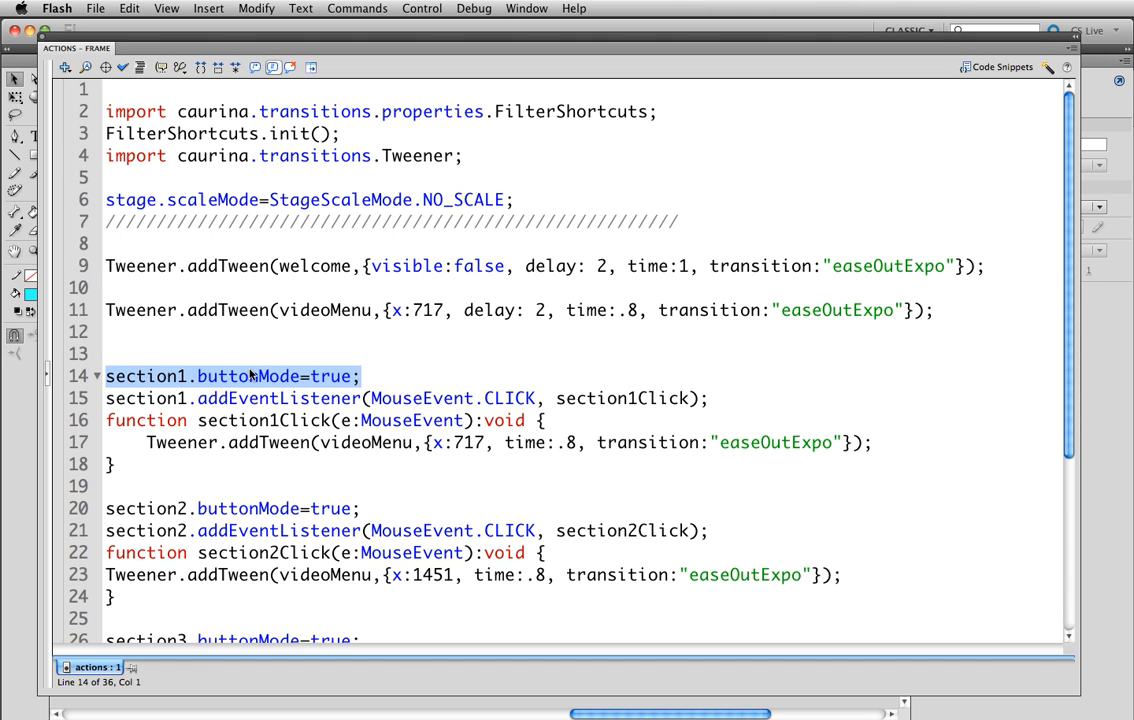
mouse_move(248, 376)
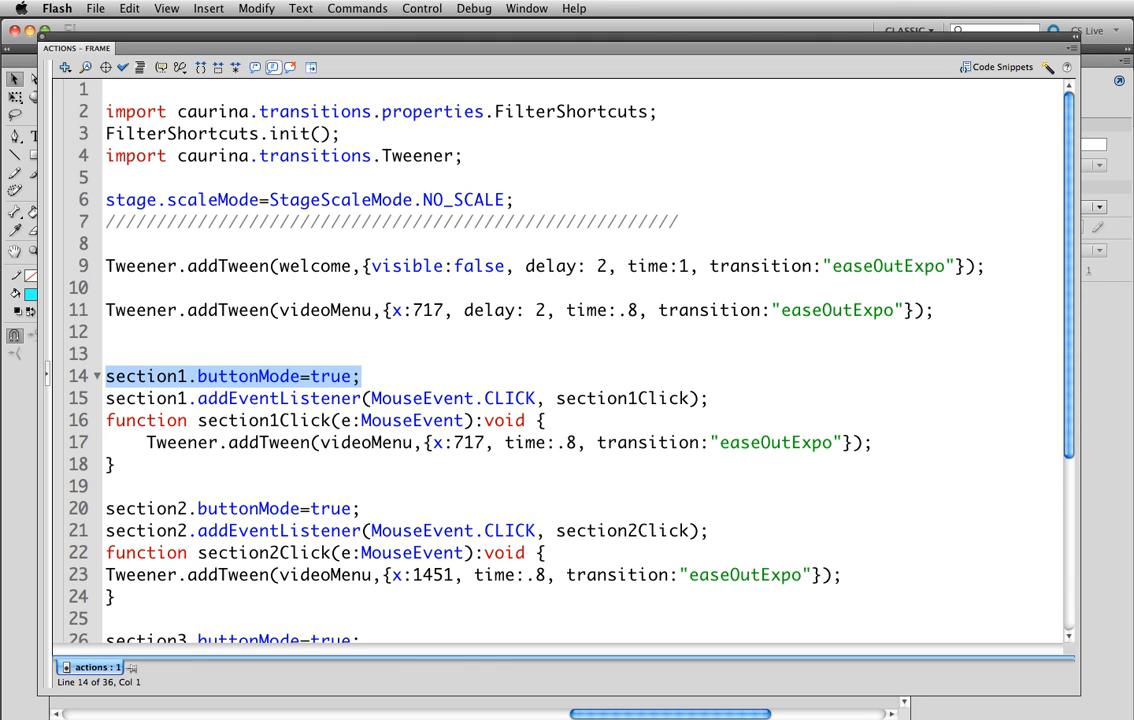
click(420, 8)
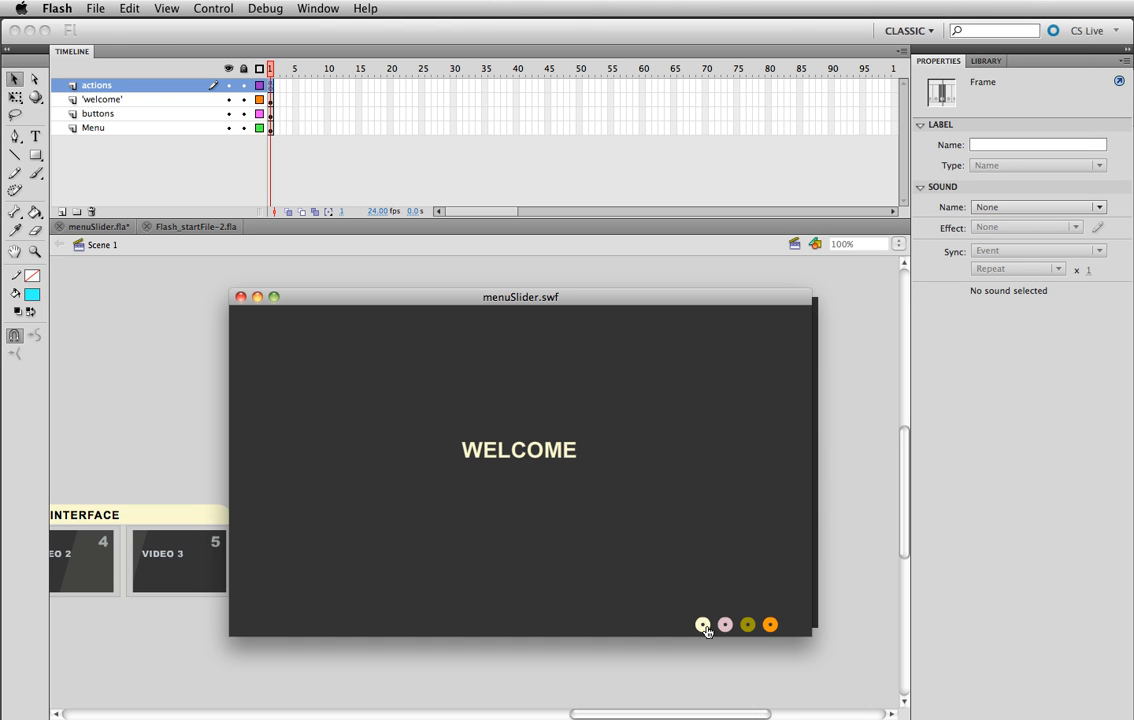
click(704, 624)
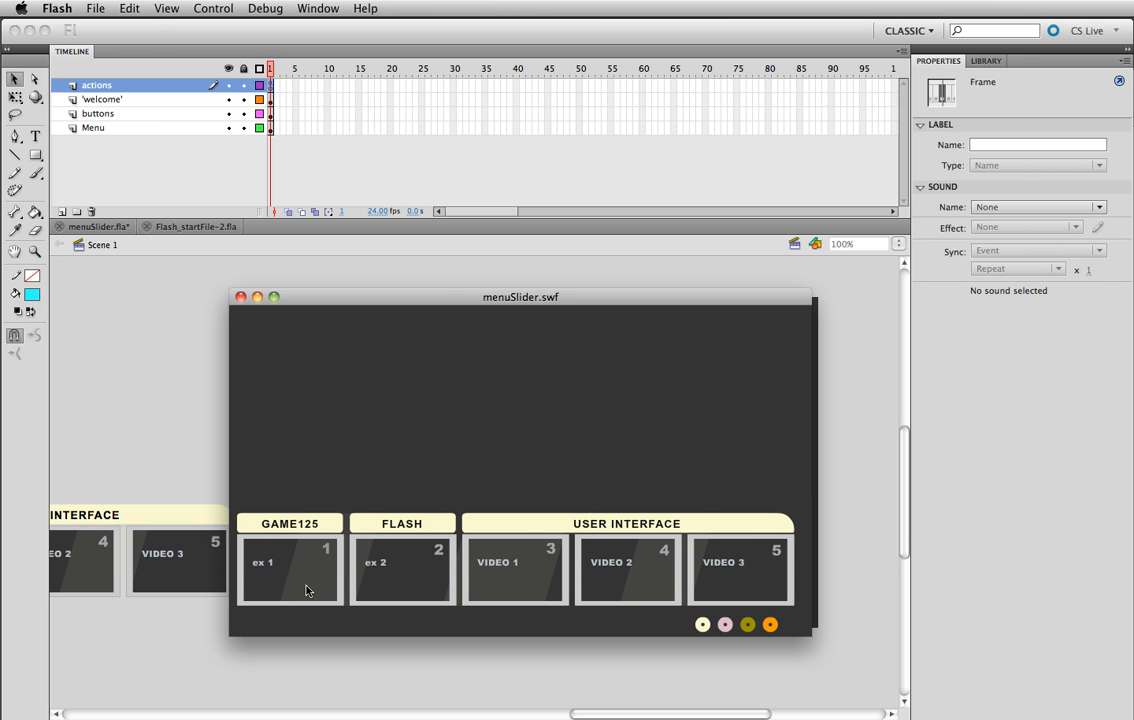
mouse_move(210, 316)
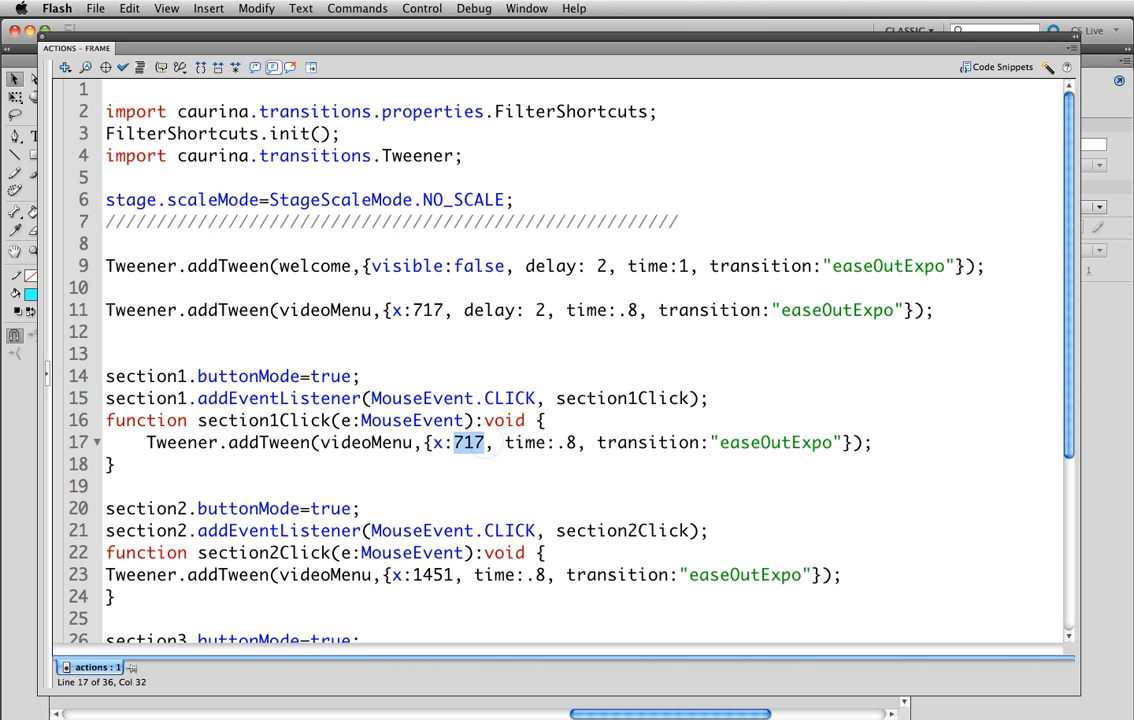
Step: Close the Actions panel to return to the menuSlider stage
click(420, 8)
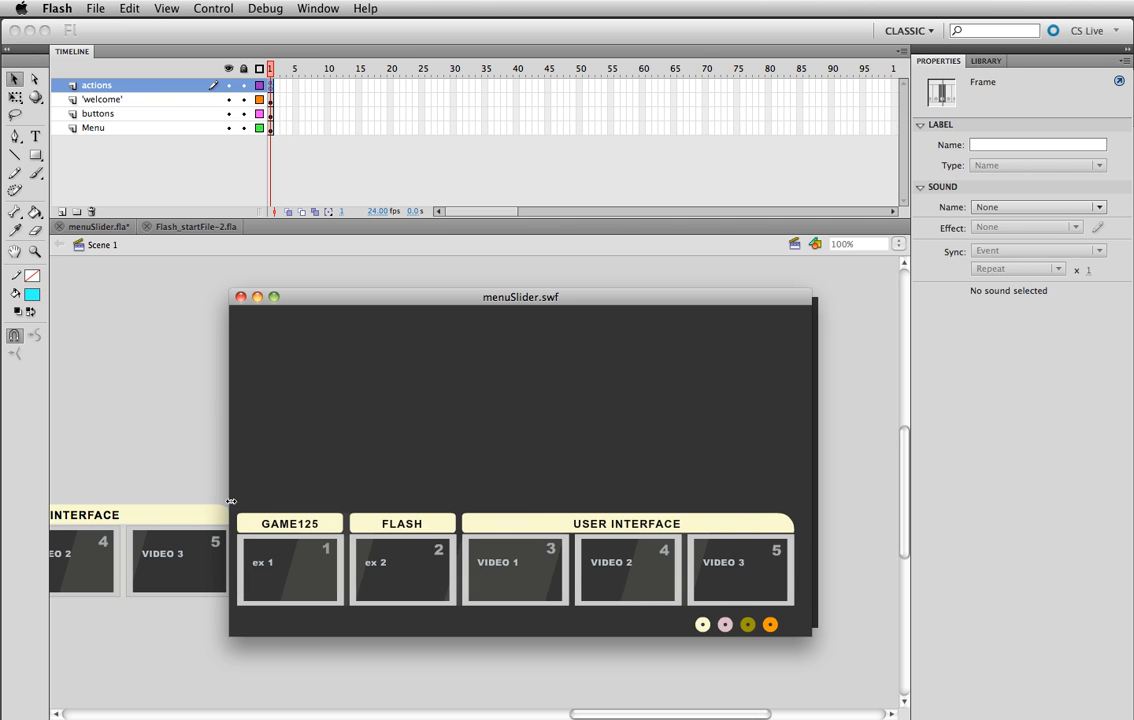
mouse_move(792, 528)
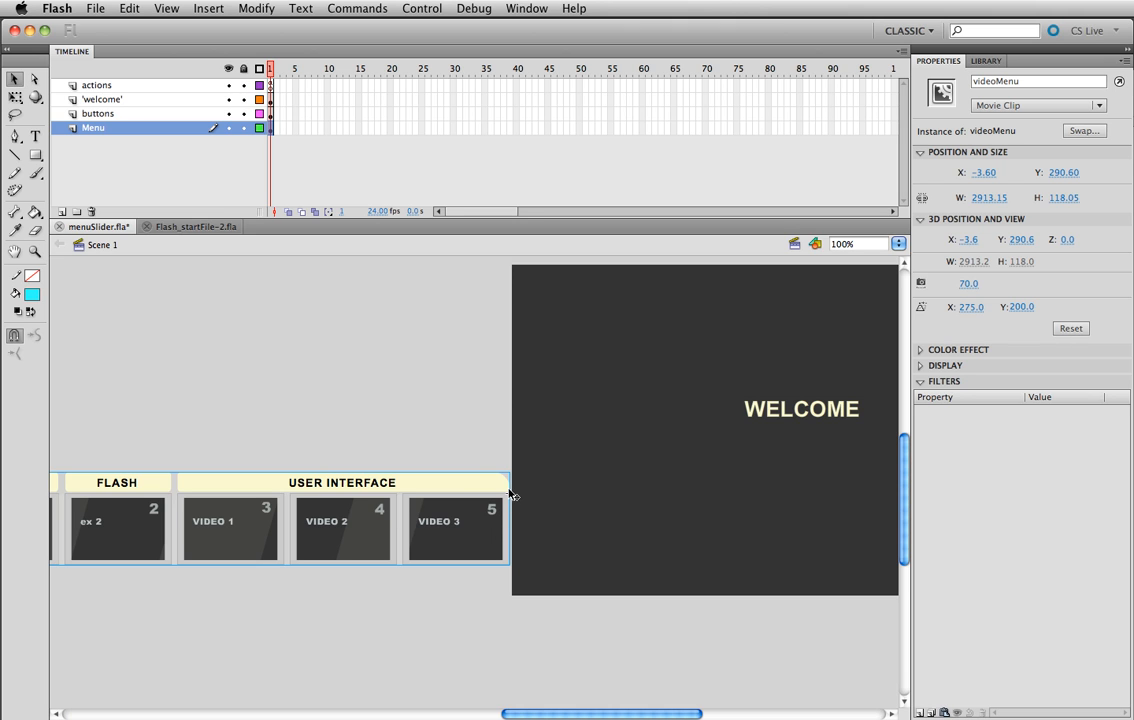
mouse_move(424, 500)
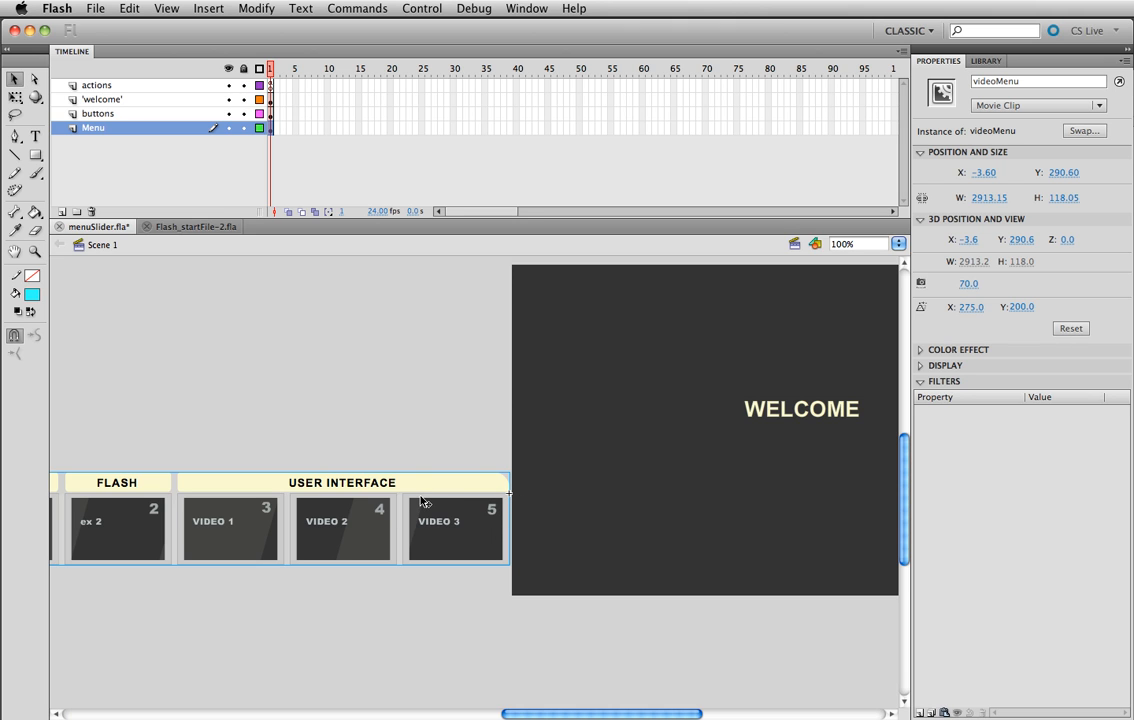
mouse_move(530, 508)
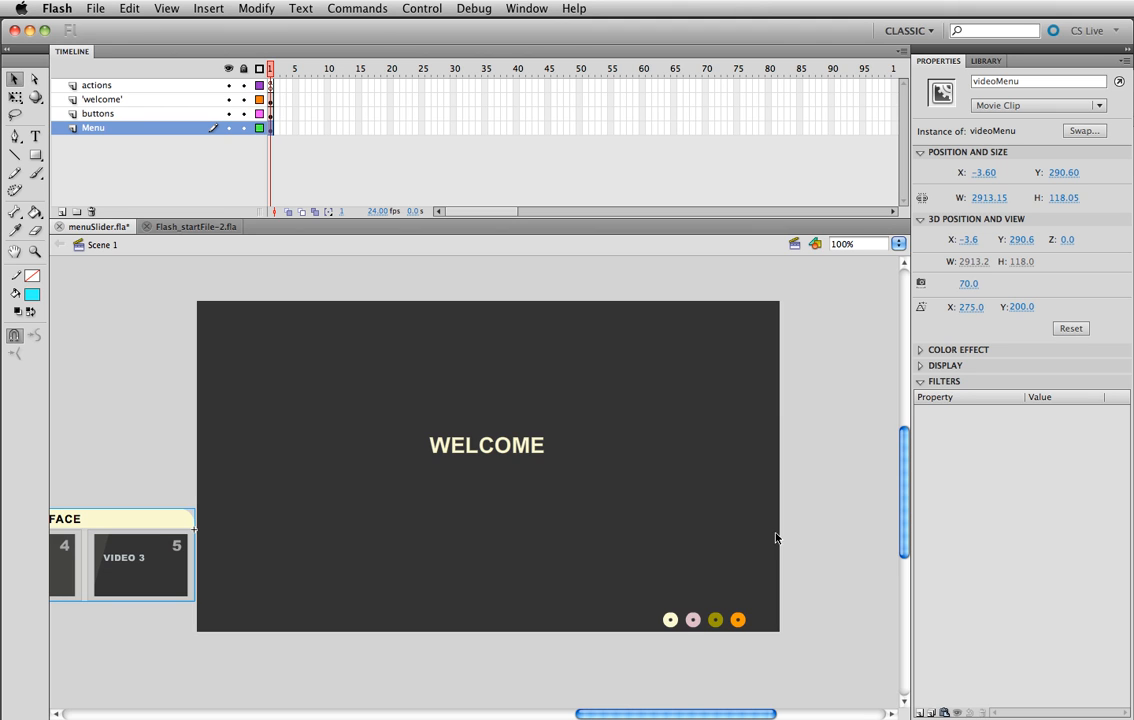
mouse_move(670, 624)
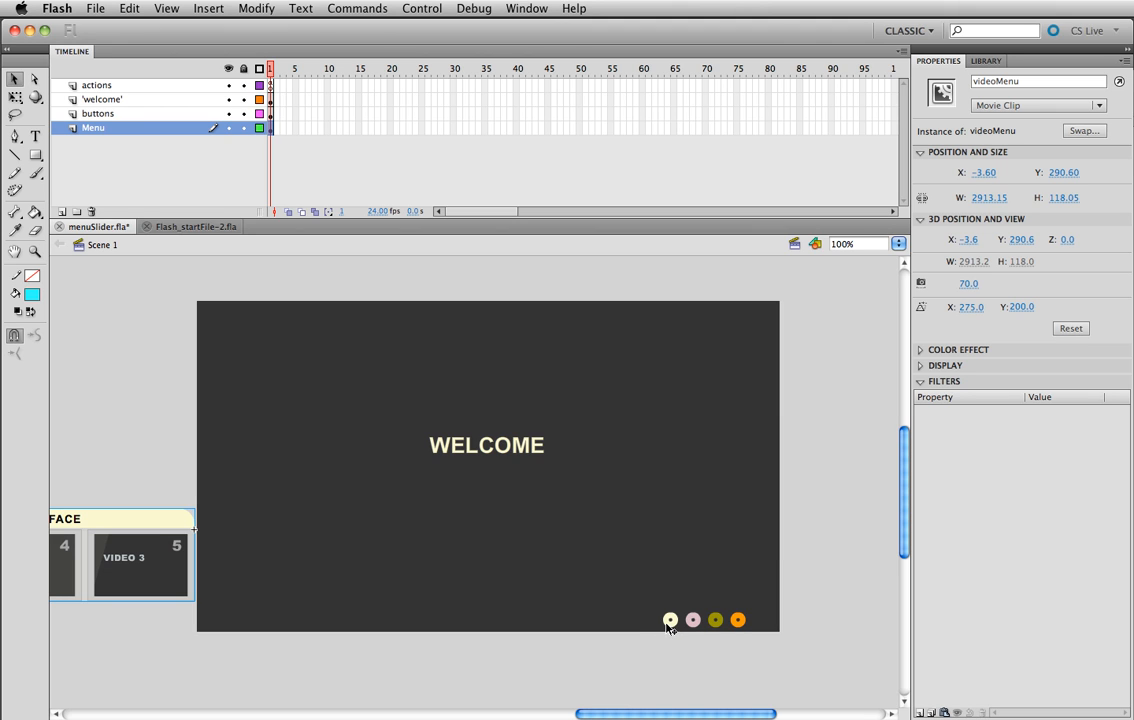
mouse_move(630, 610)
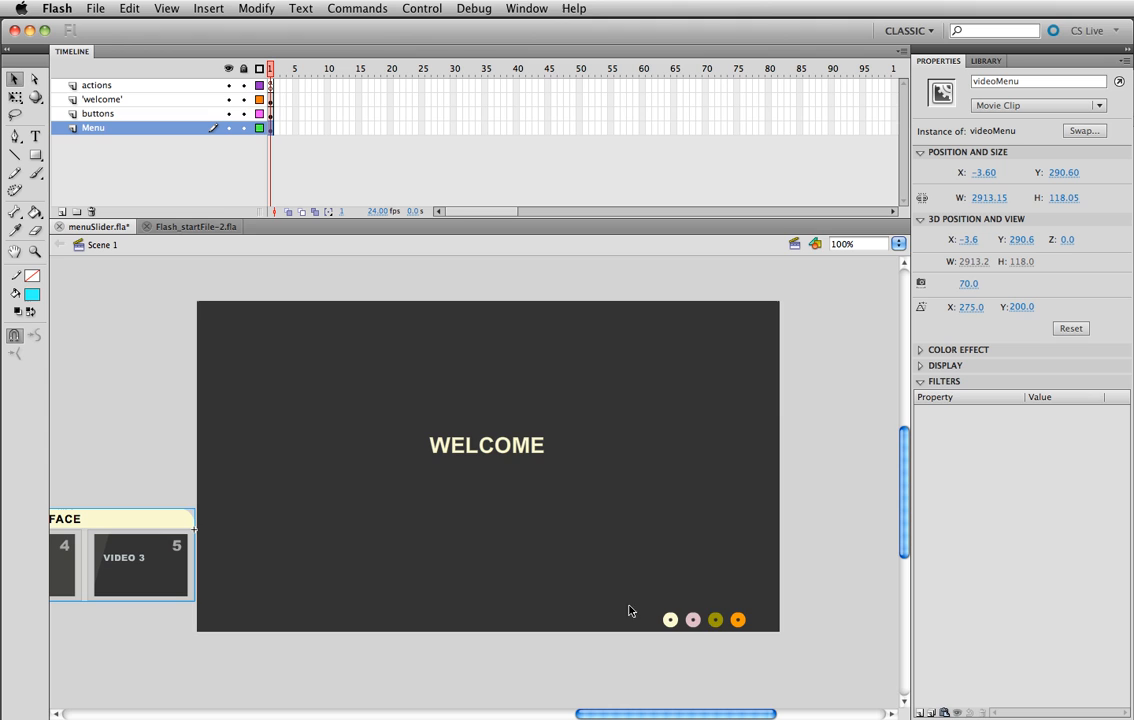
mouse_move(680, 540)
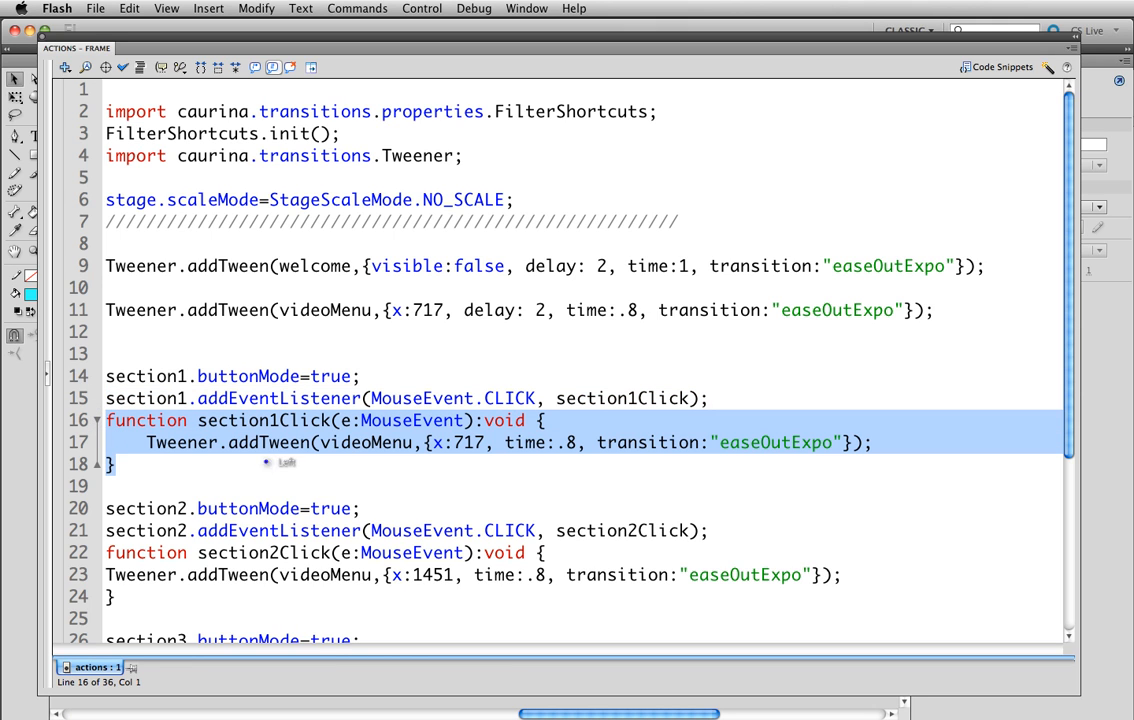
mouse_move(540, 458)
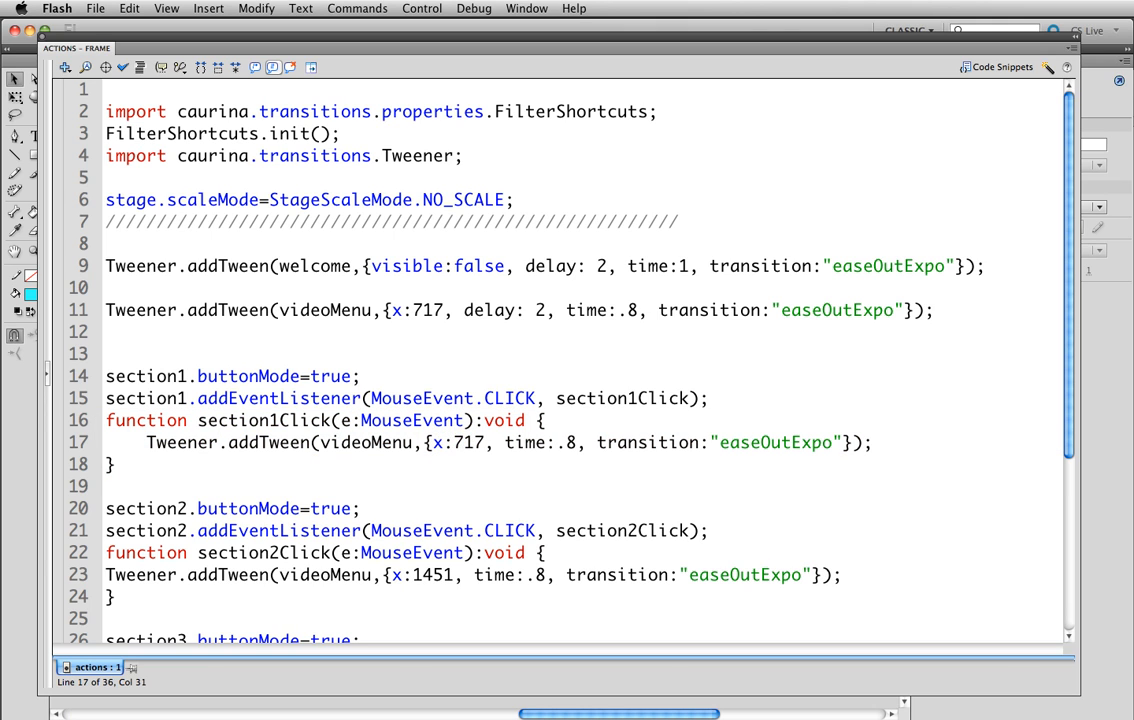
double_click(466, 442)
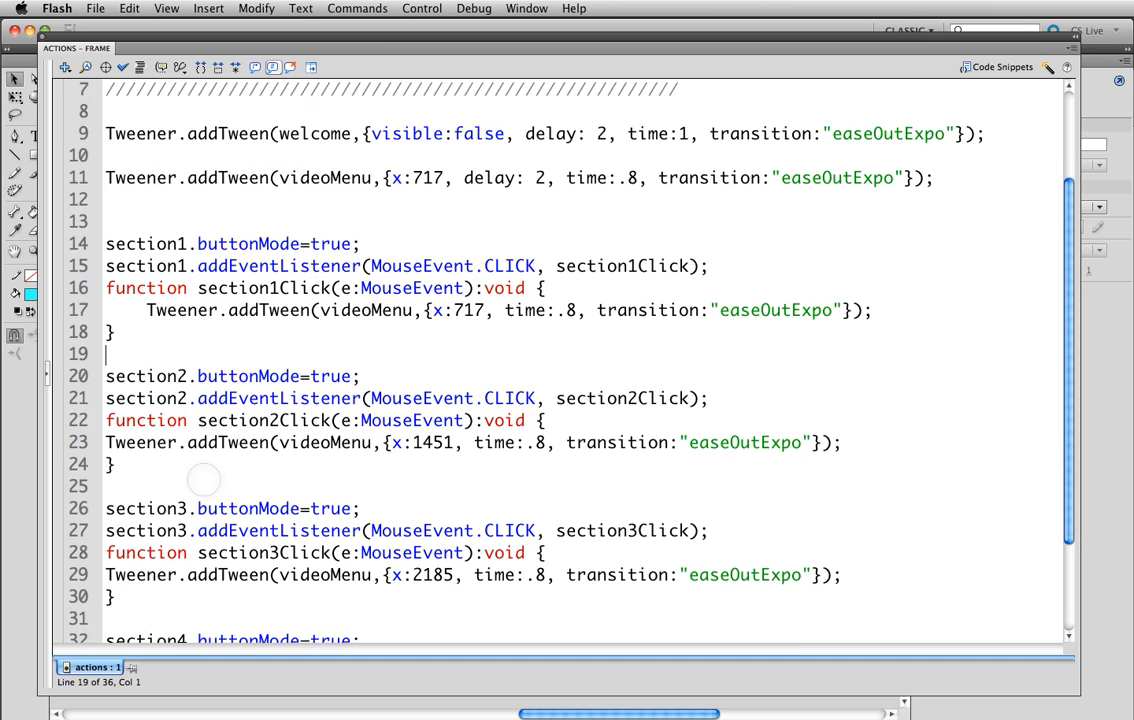
scroll(down, 3)
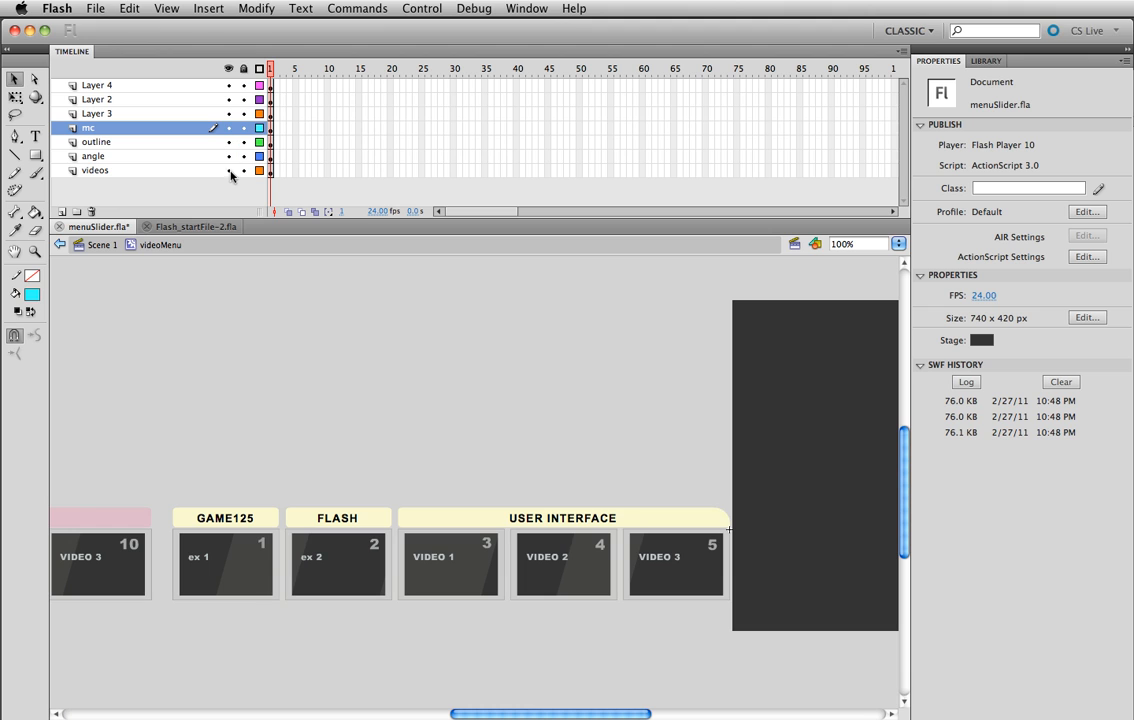
click(228, 170)
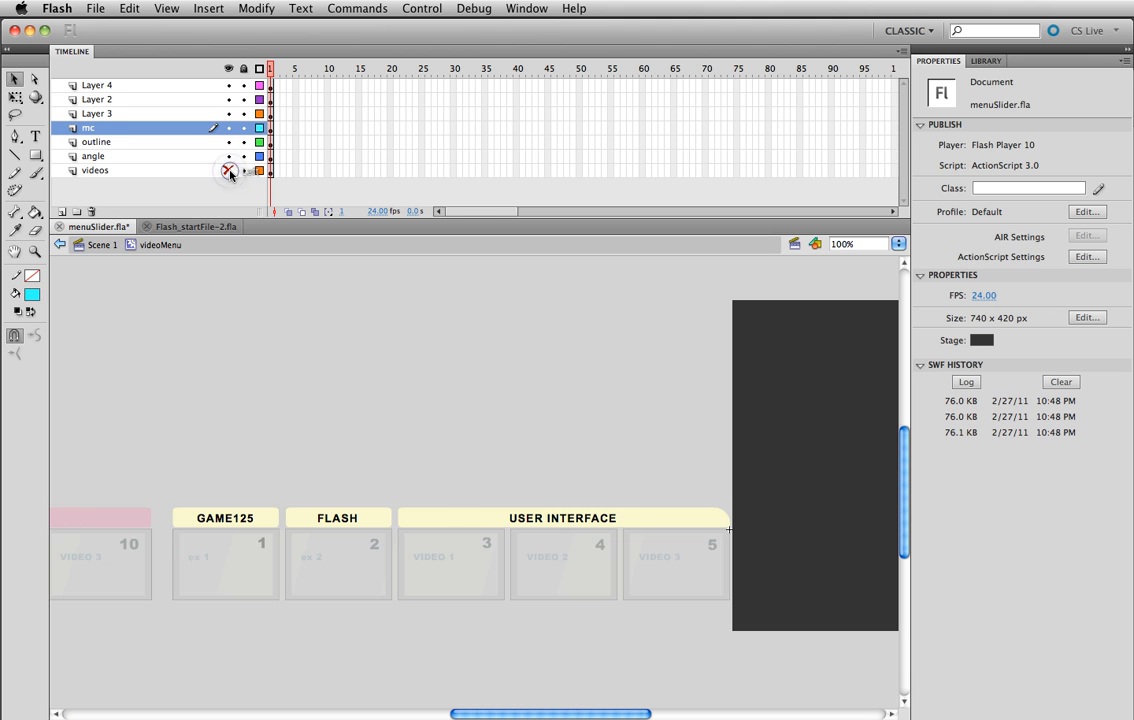
click(230, 170)
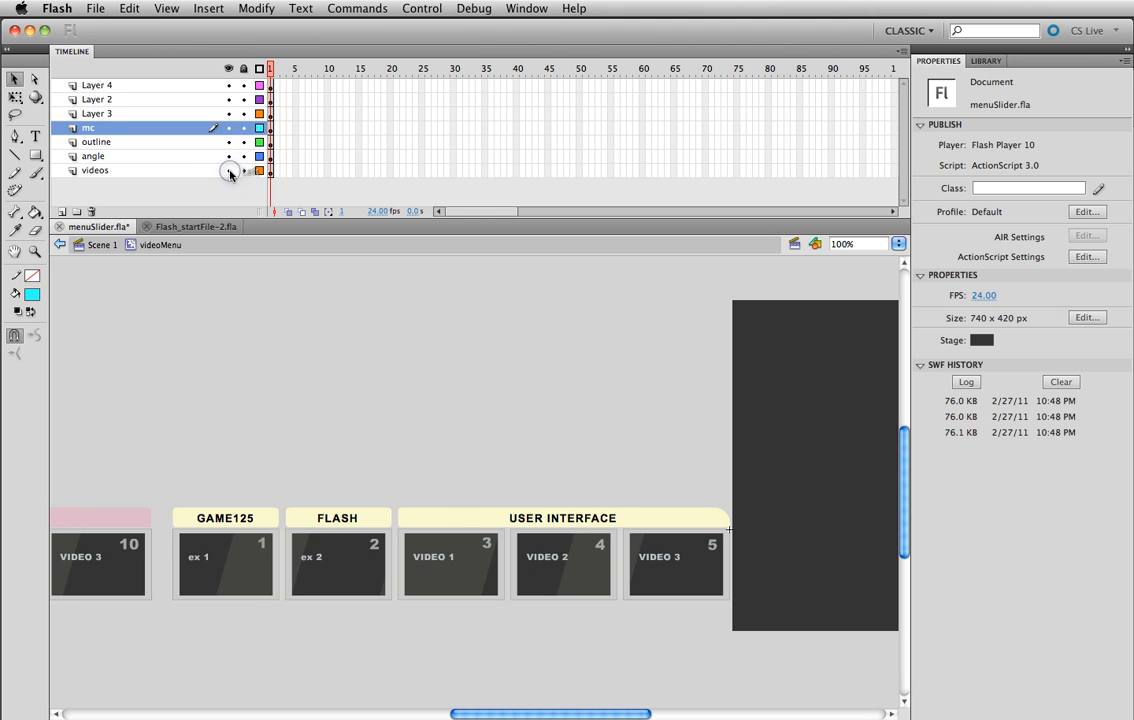
click(450, 564)
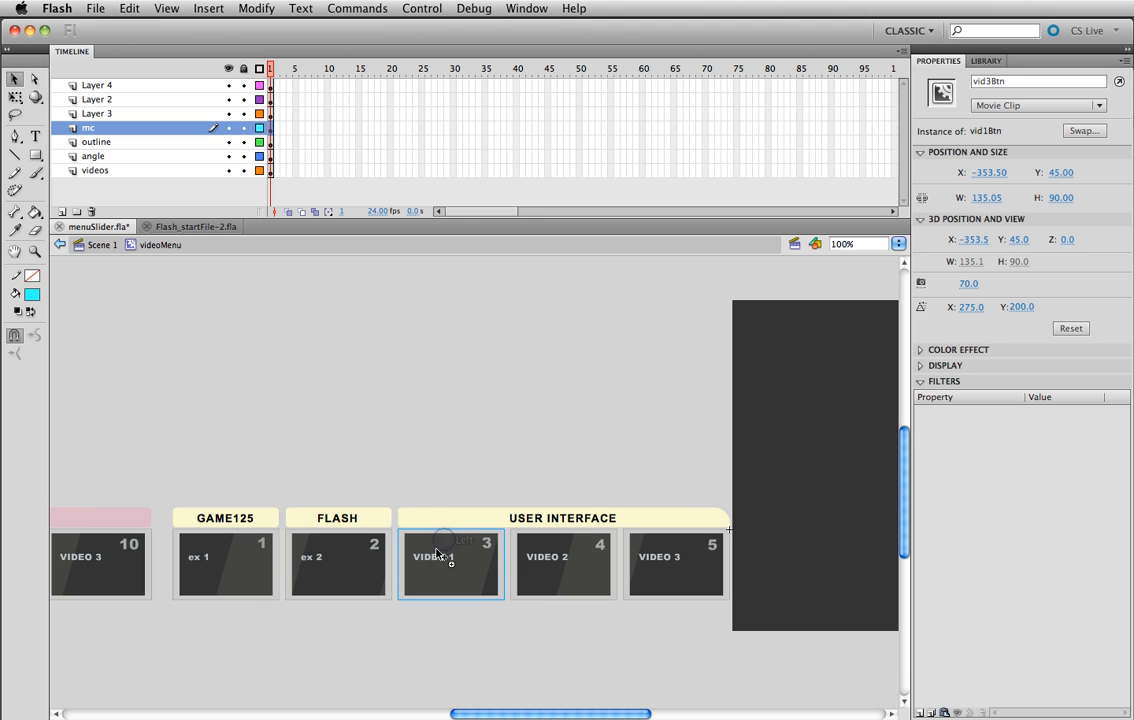
click(1036, 80)
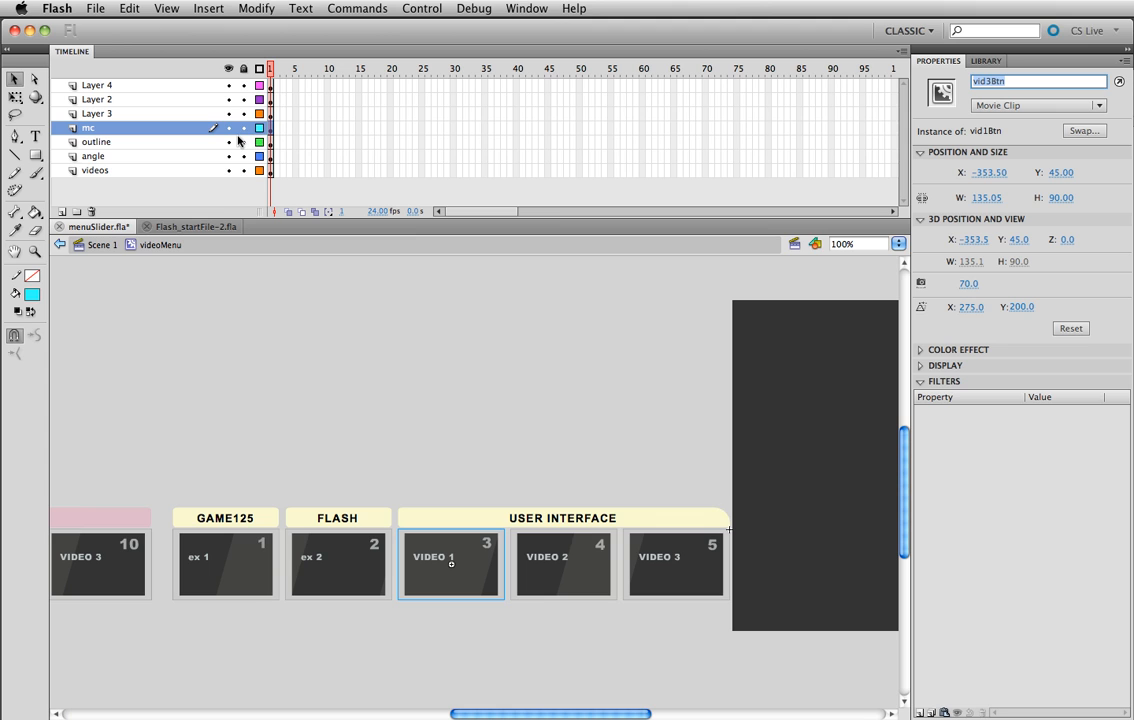
mouse_move(230, 176)
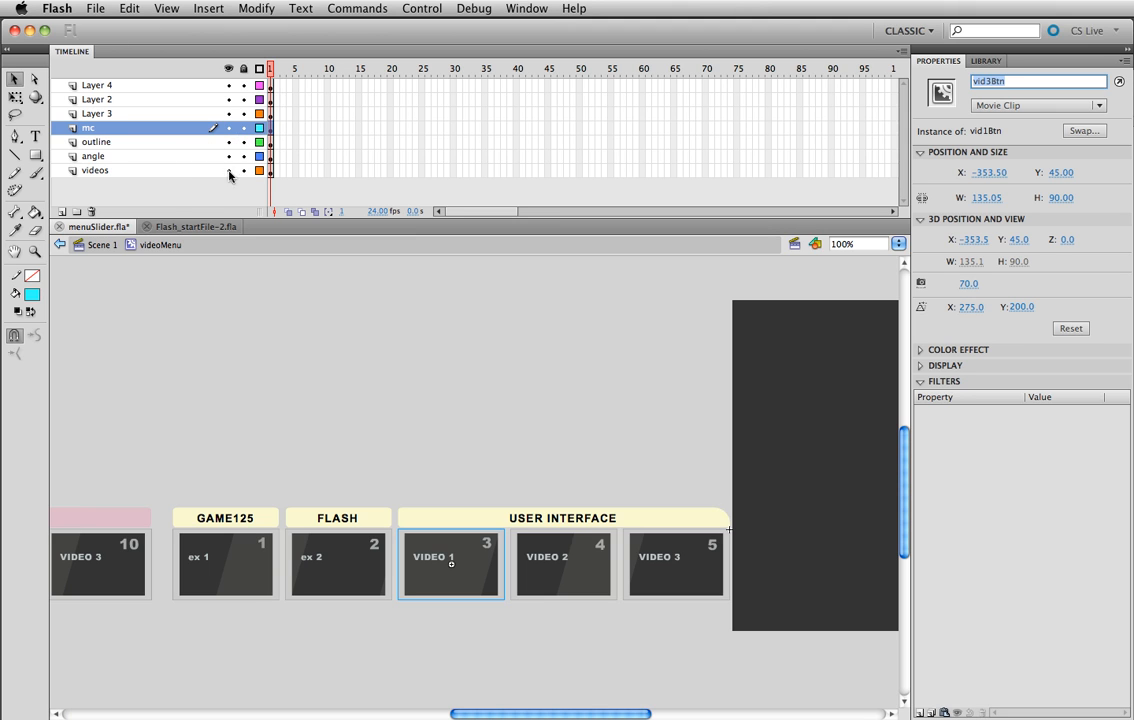
click(228, 162)
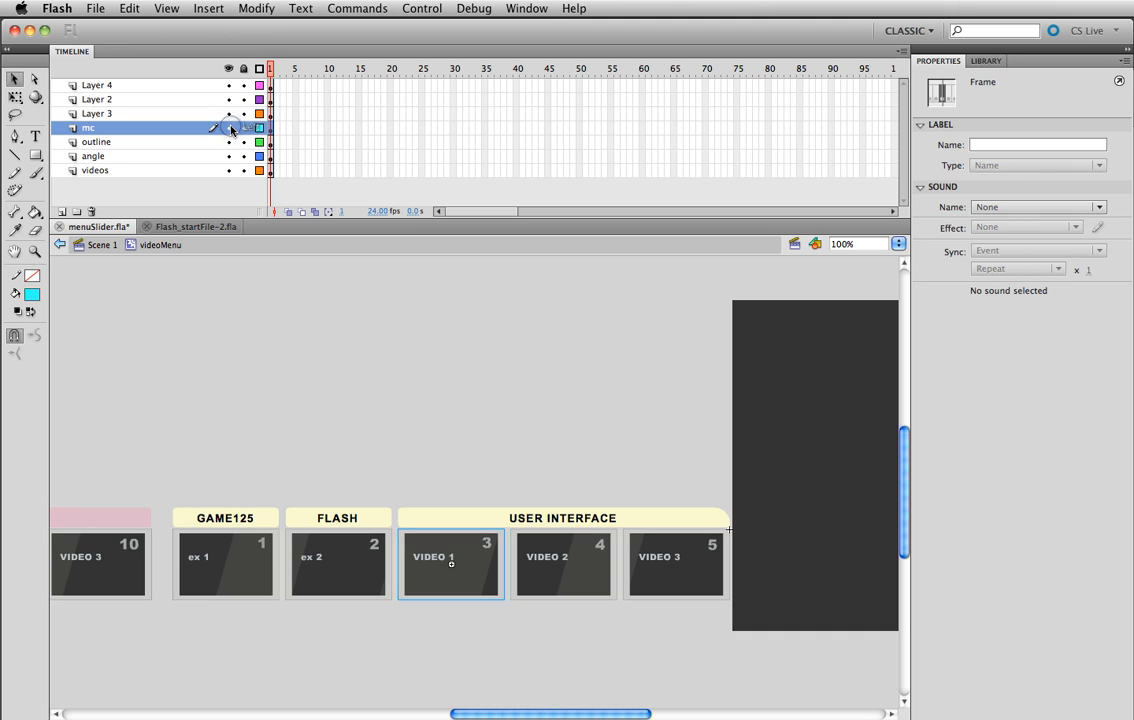
click(228, 128)
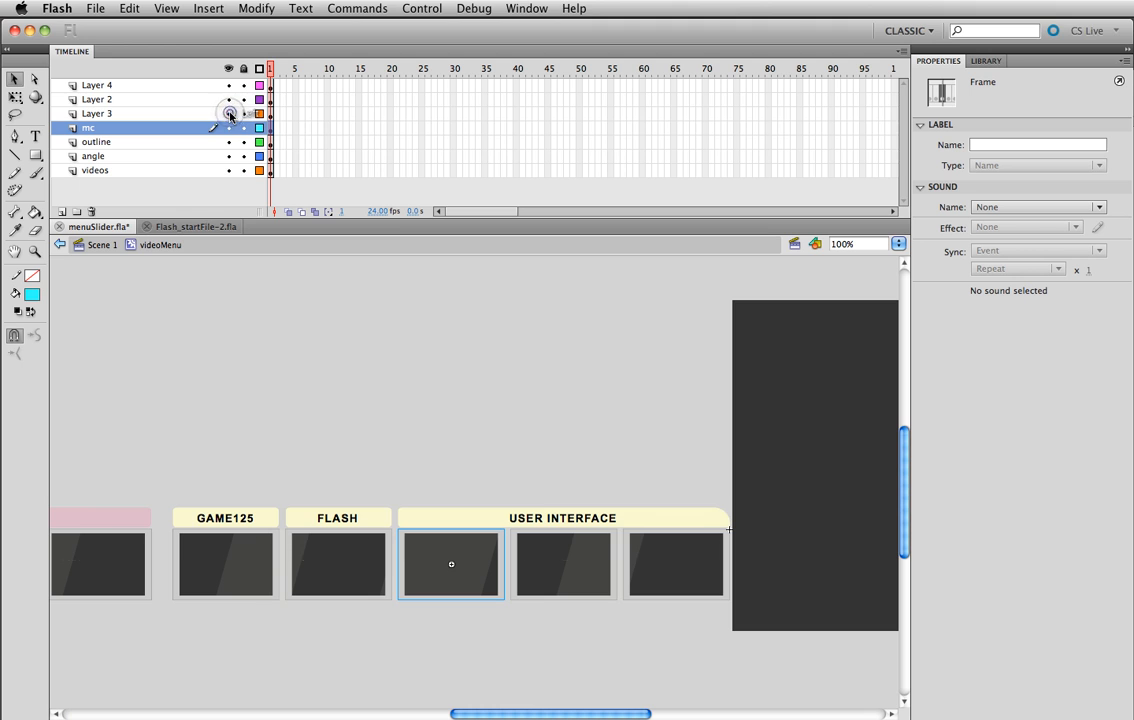
click(228, 100)
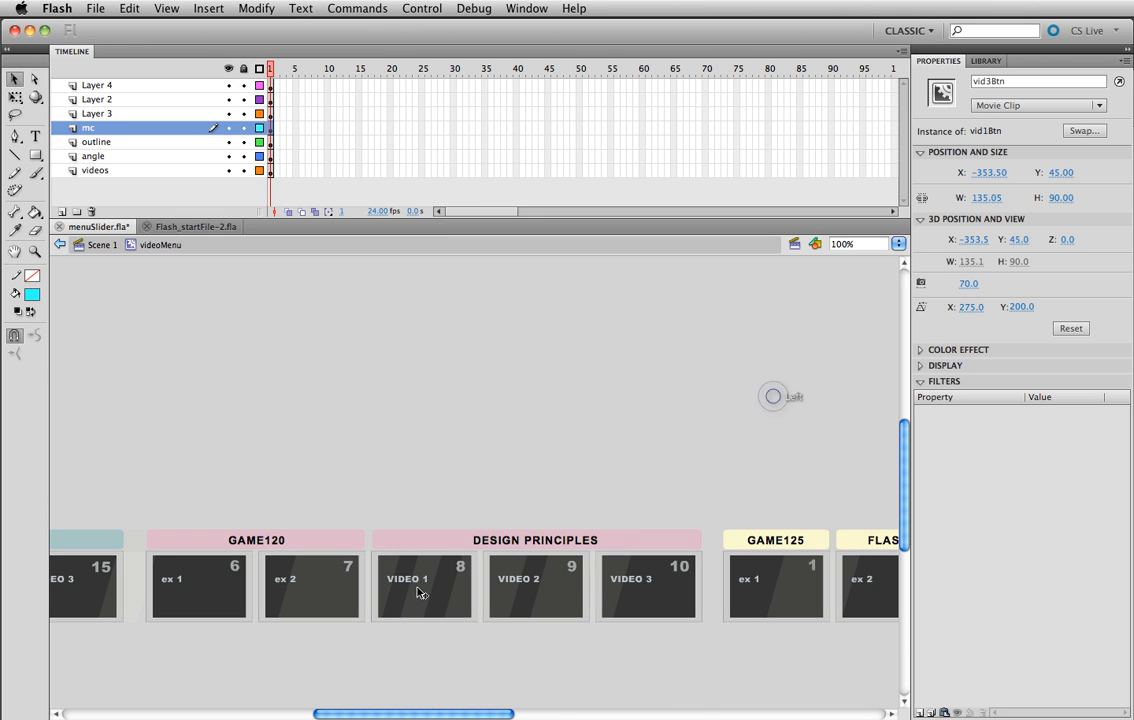
Step: Enter the centerBlock clip inside vid1Btn, return to Scene 1, and select the actions layer frame
click(536, 584)
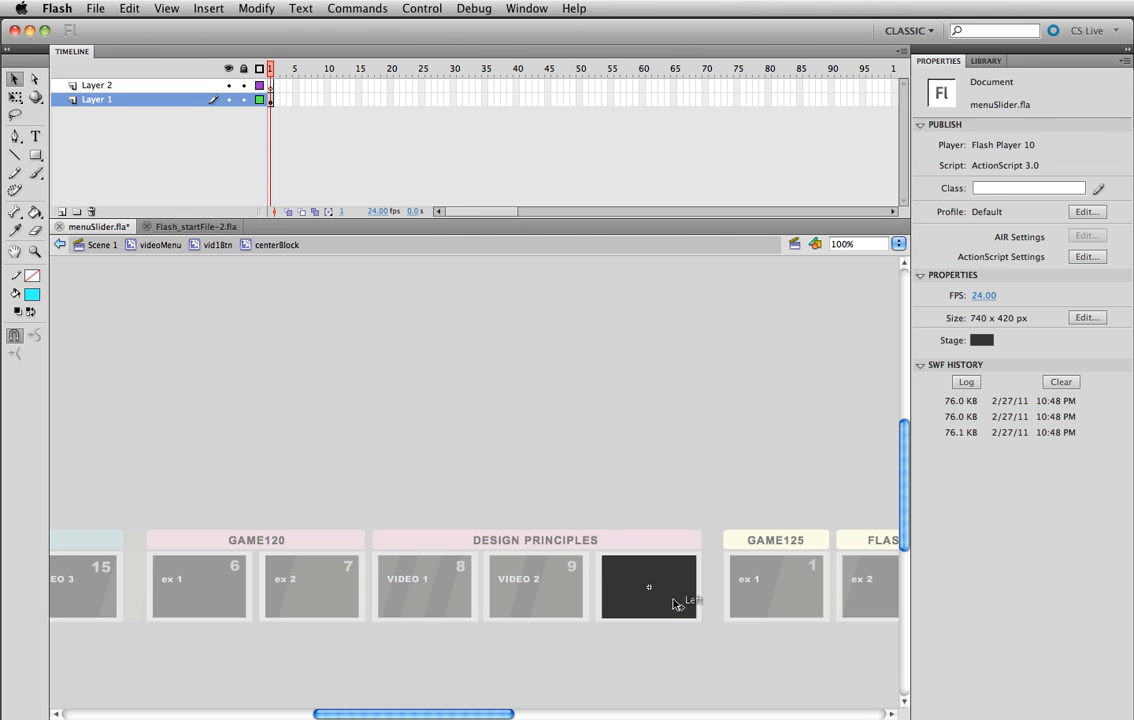
click(650, 586)
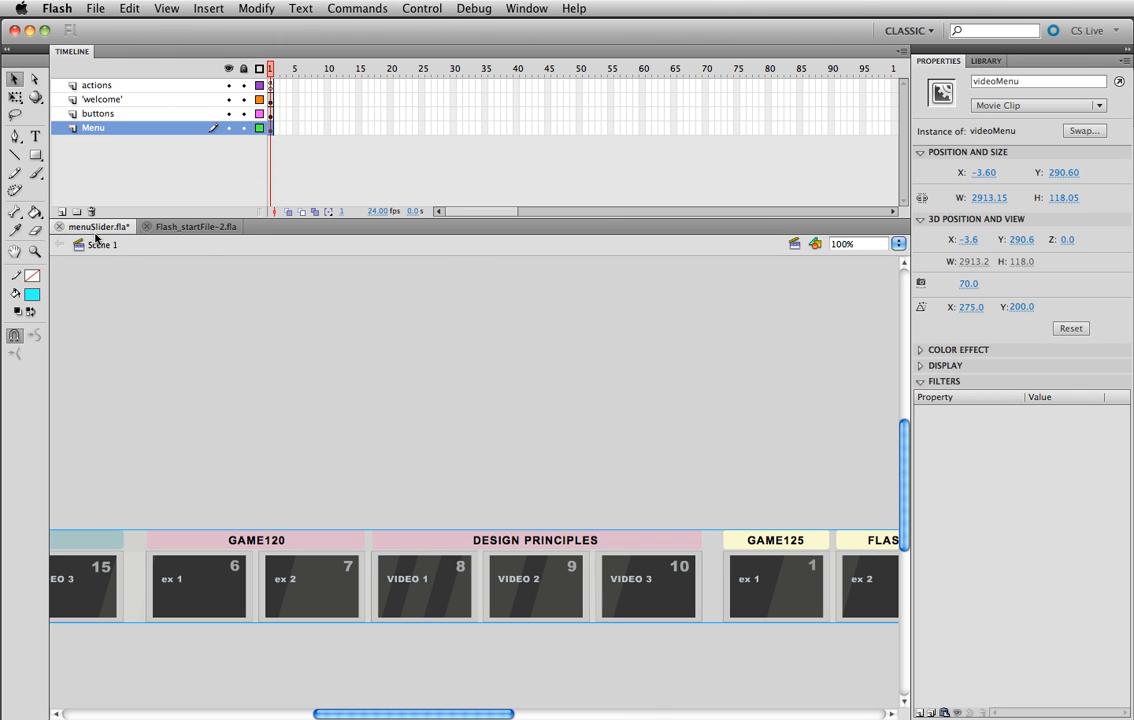
click(96, 84)
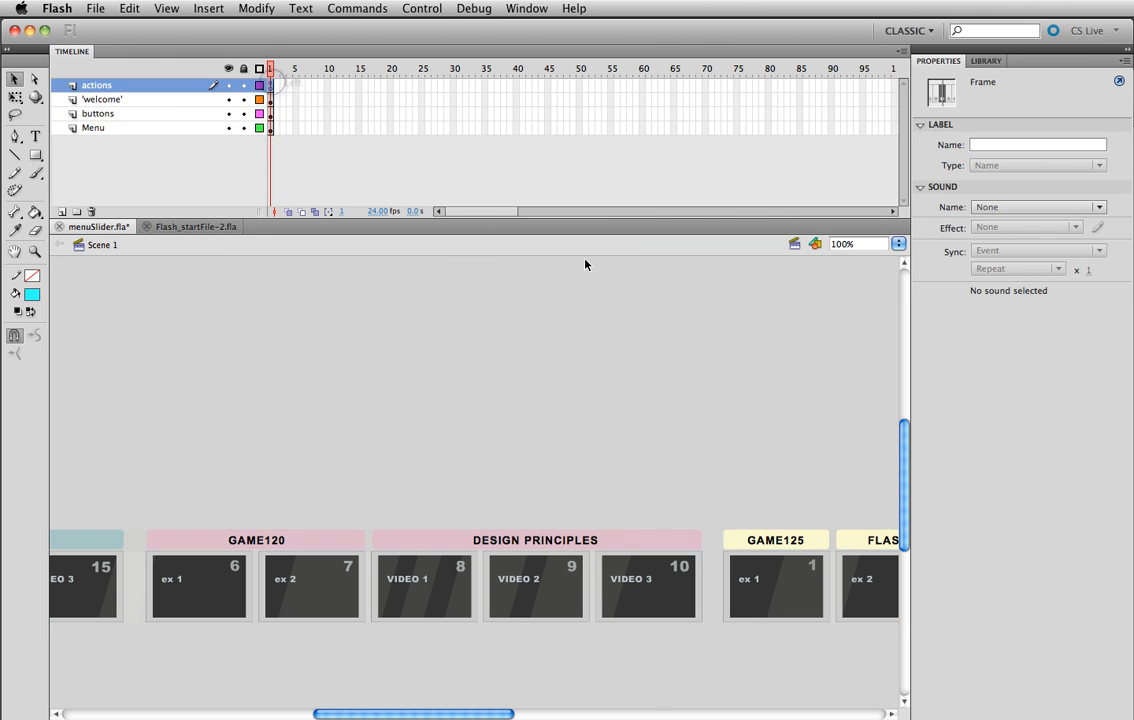
mouse_move(740, 316)
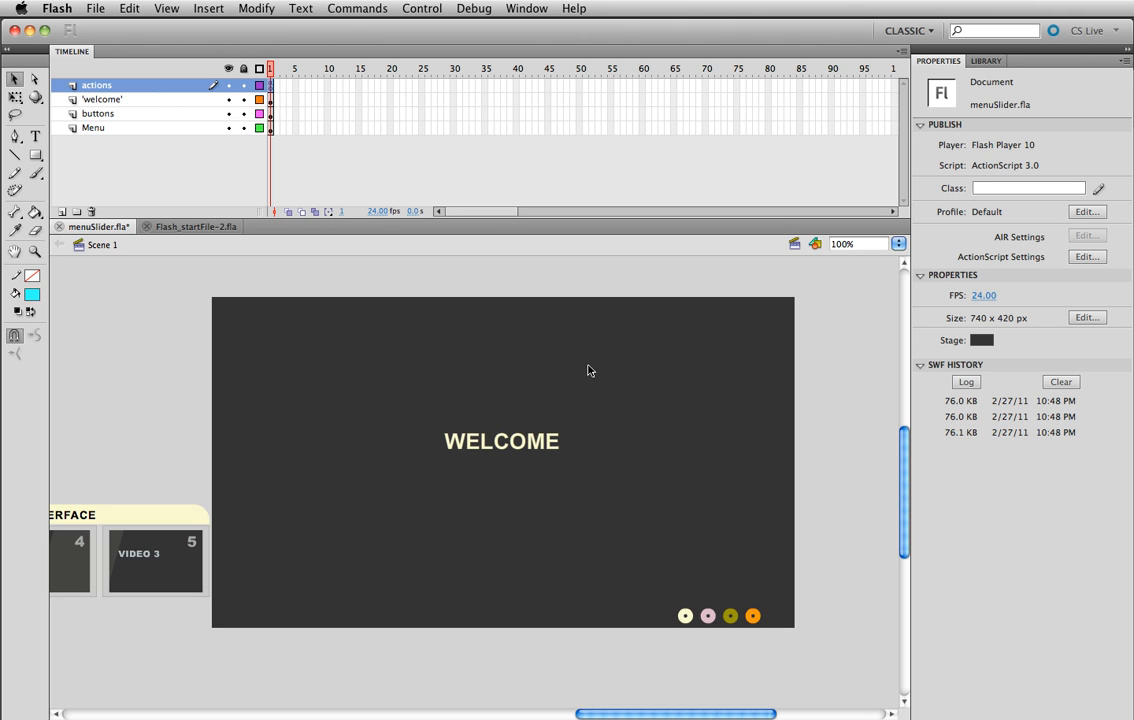
mouse_move(500, 266)
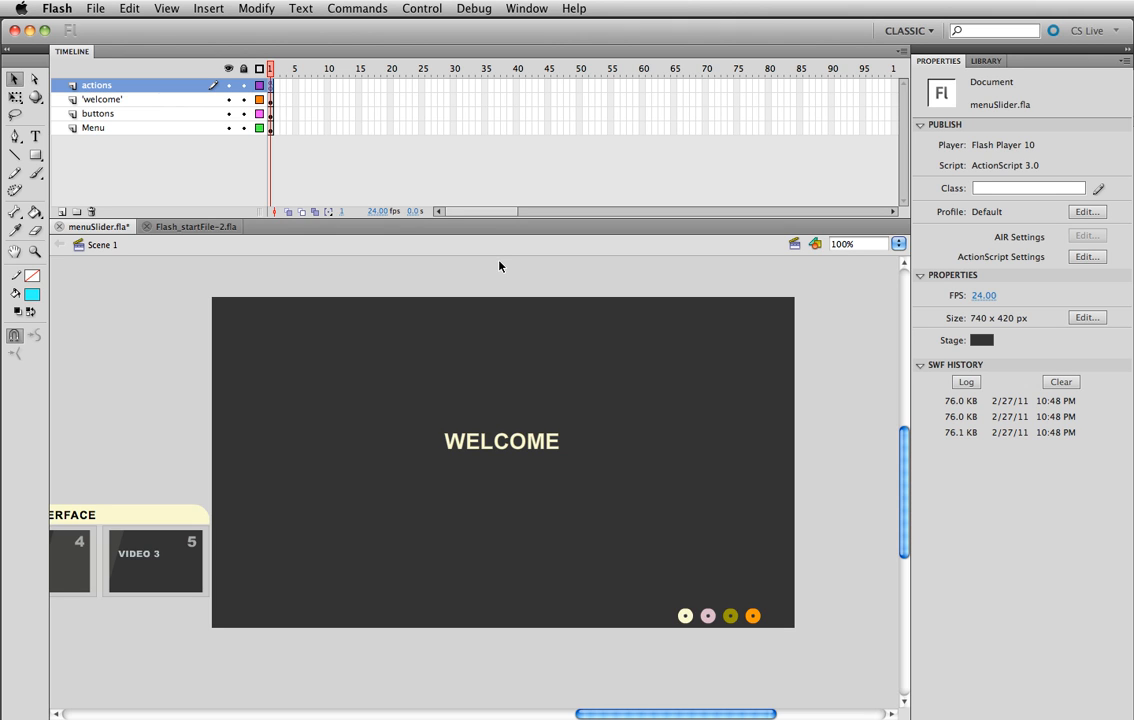